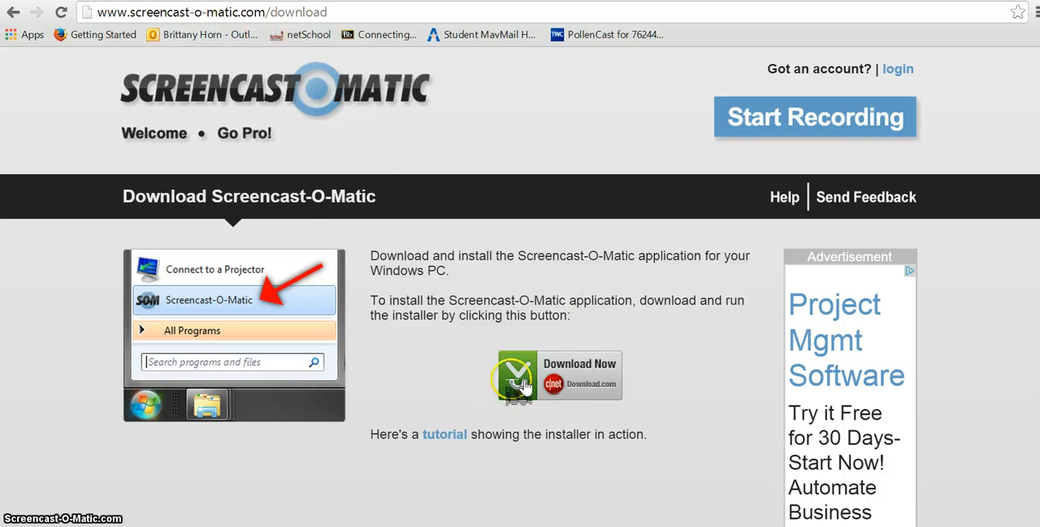
Follow the Download link from Screencast-O-Matic to its Download.com installer page.
click(522, 383)
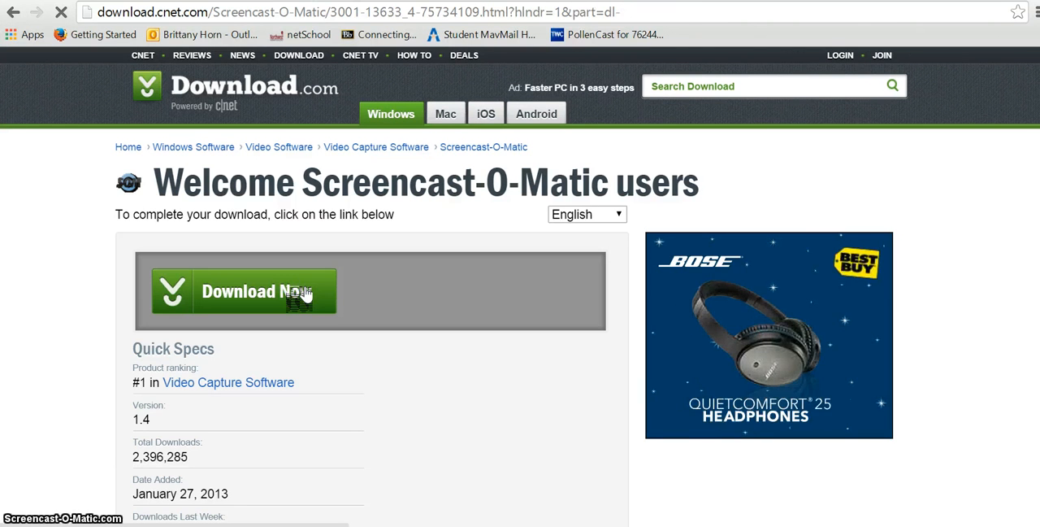
Start the Screencast-O-Matic installer download via Download Now, then cancel it from the downloads bar.
click(269, 291)
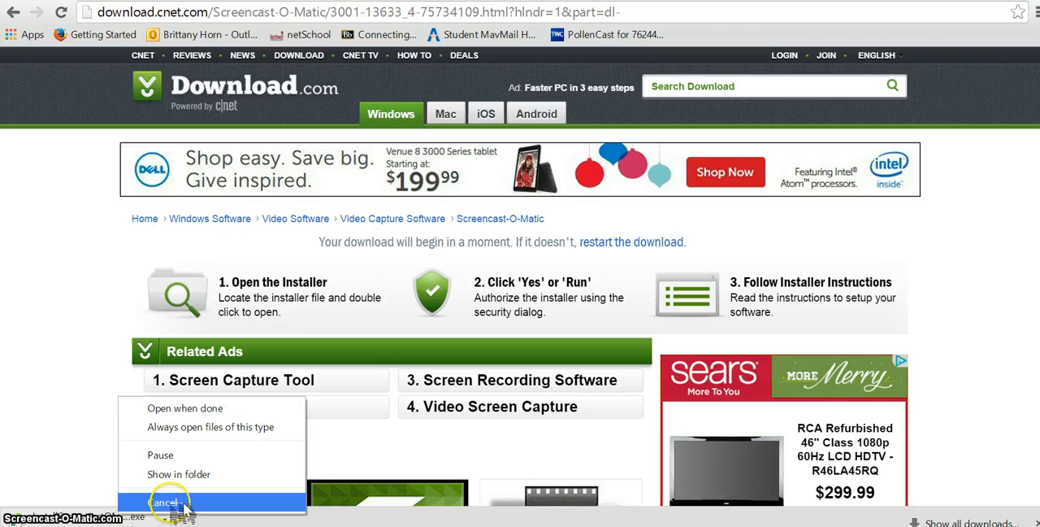
click(176, 497)
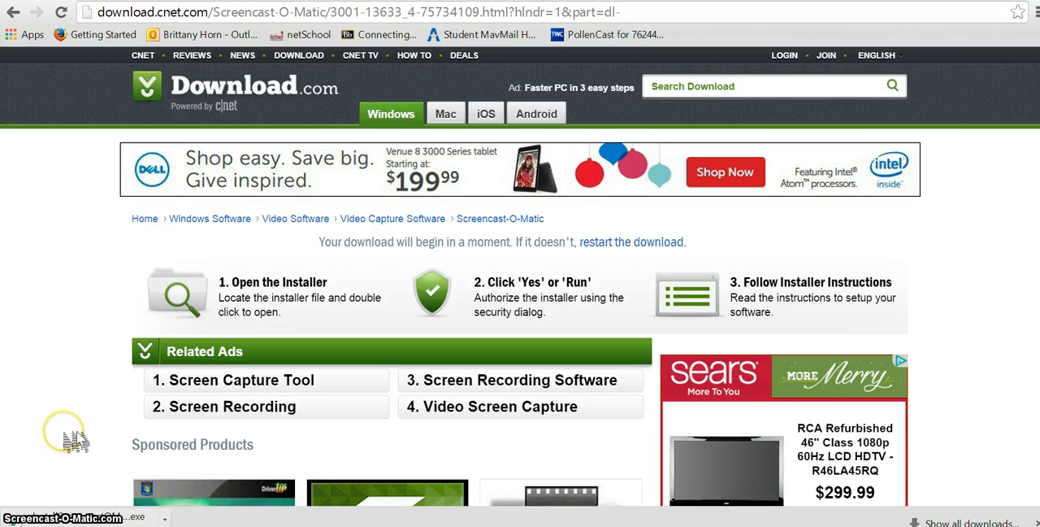
mouse_move(73, 448)
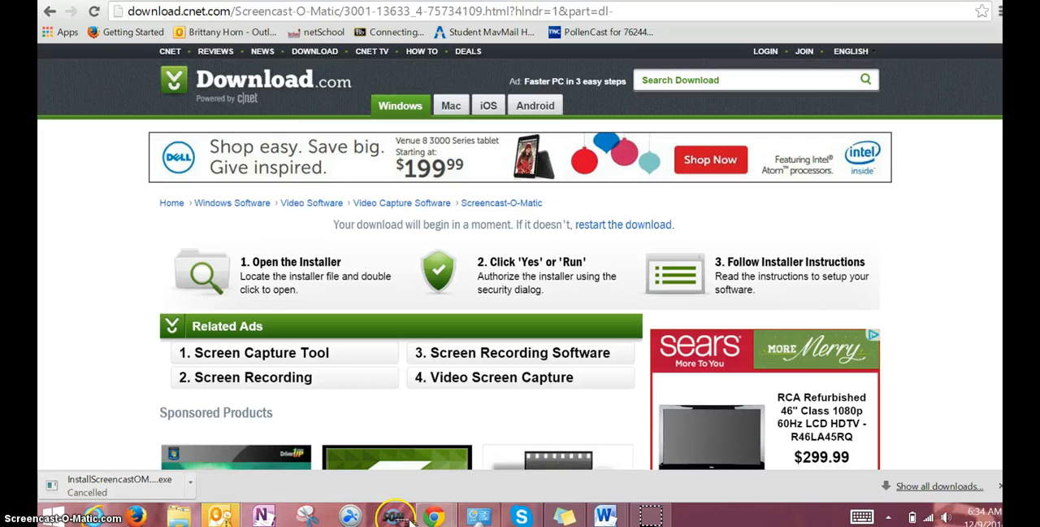
mouse_move(390, 512)
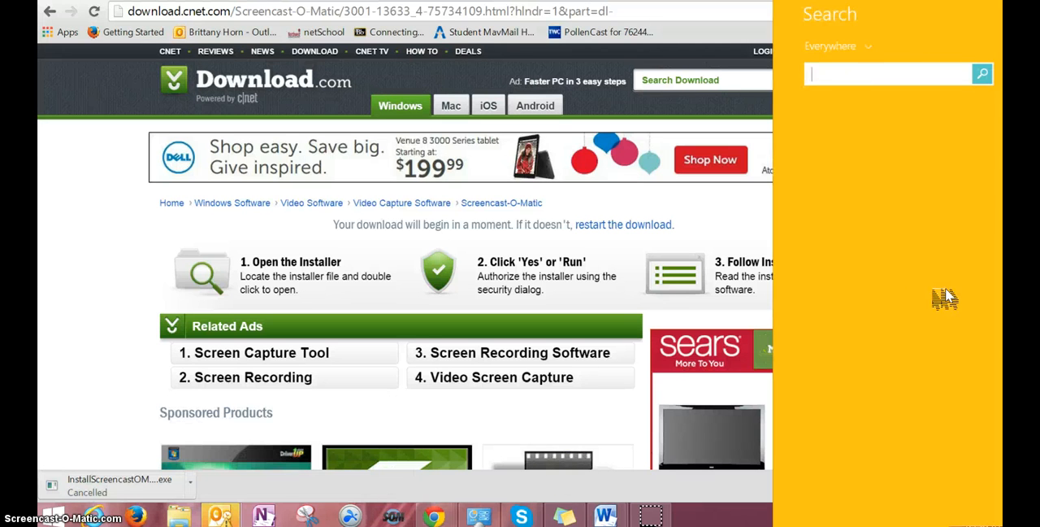
Search Windows 8 for 'scre' to locate the Screencast-O-Matic program.
text(scre)
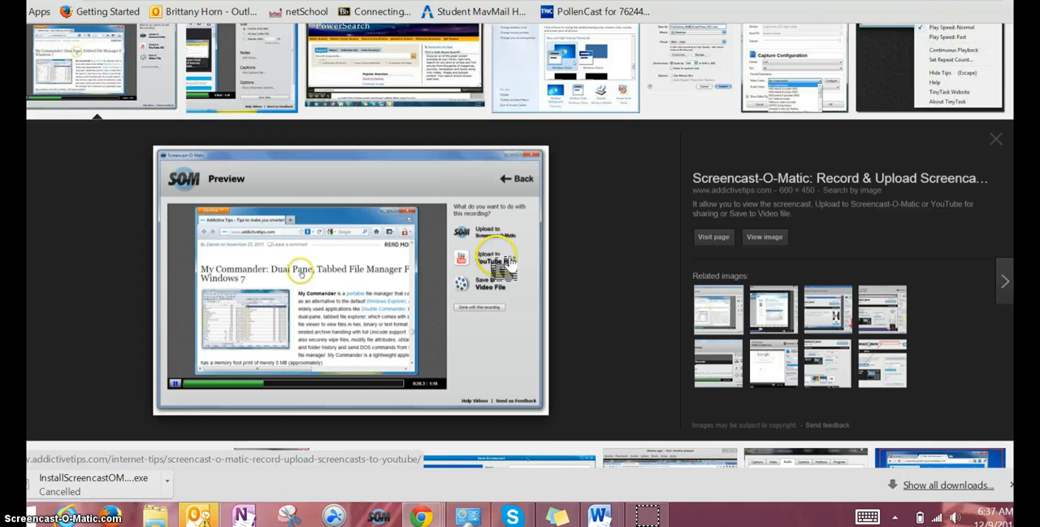
mouse_move(507, 275)
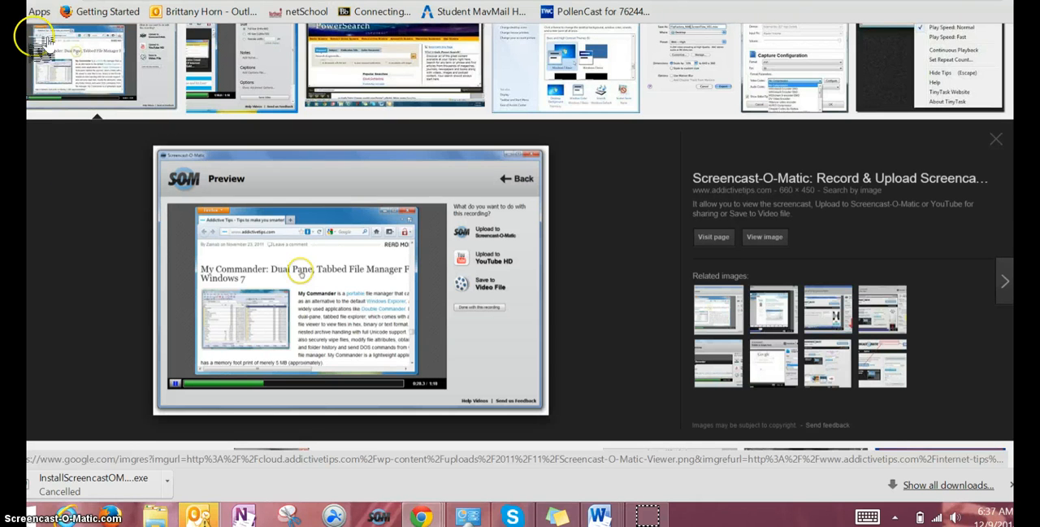
mouse_move(75, 10)
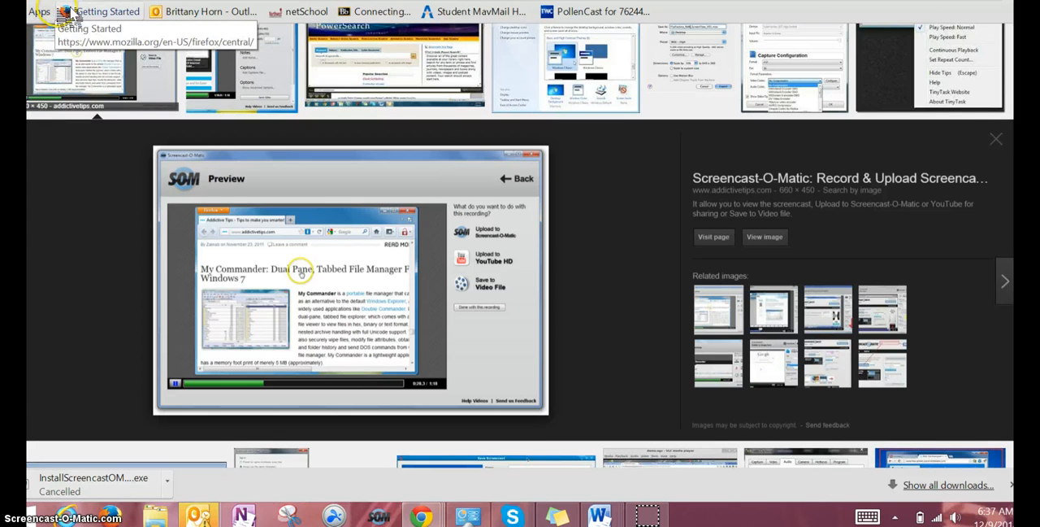